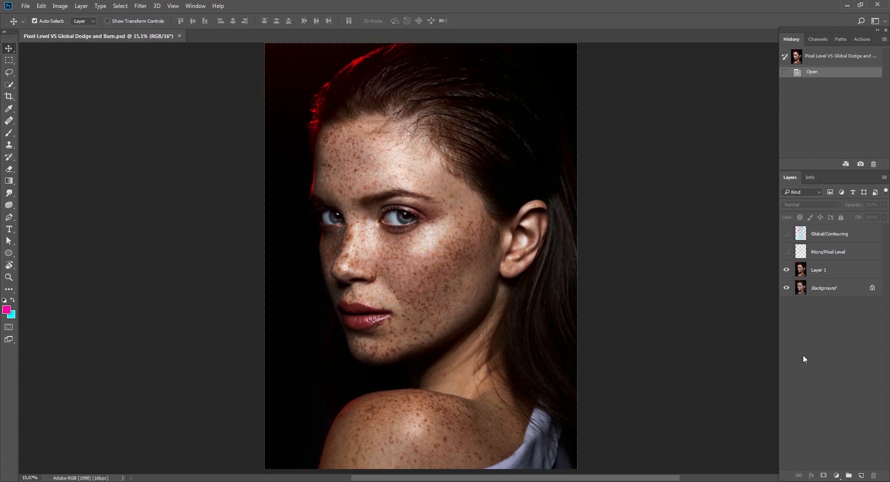
{"action": "mouse_move", "coordinate": [820, 312]}
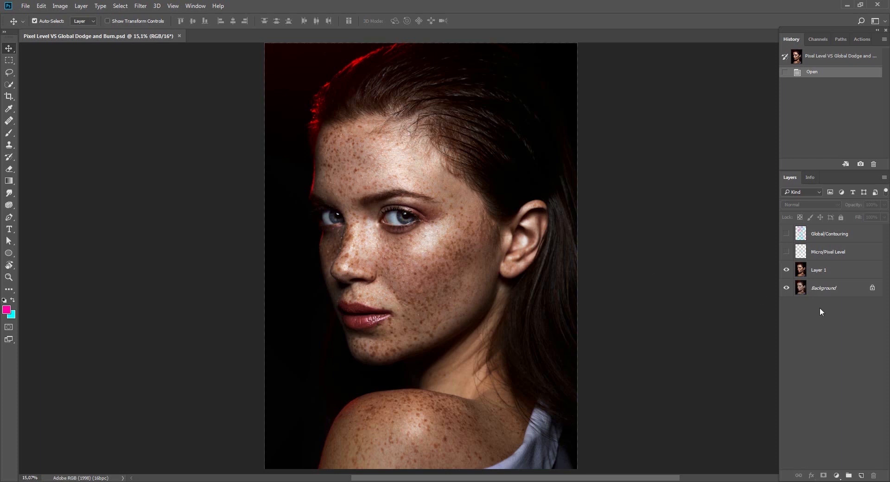
Toggle Layer 1's visibility to compare the original skin with the retouching
{"action": "left_click", "coordinate": [786, 270]}
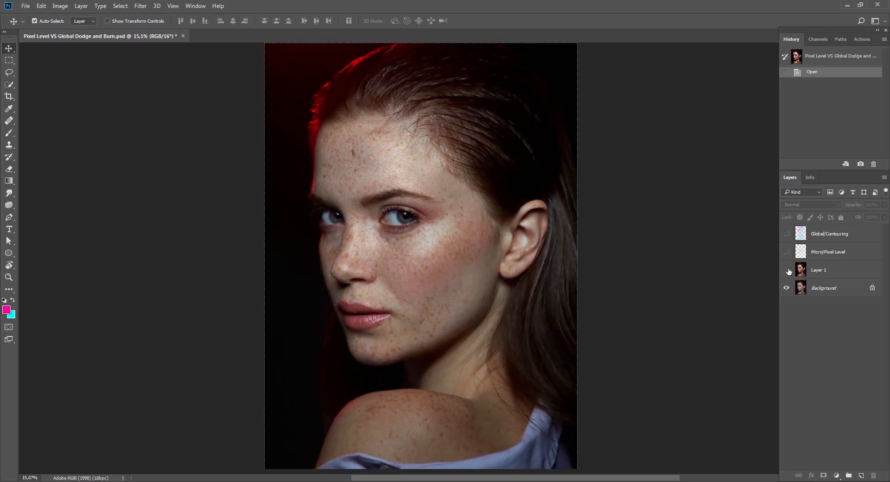
{"action": "left_click", "coordinate": [787, 271]}
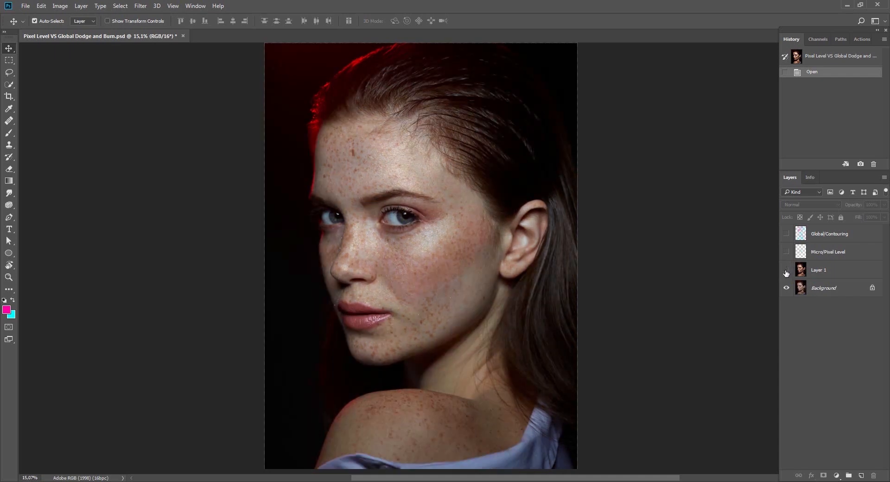
{"action": "left_click", "coordinate": [786, 270]}
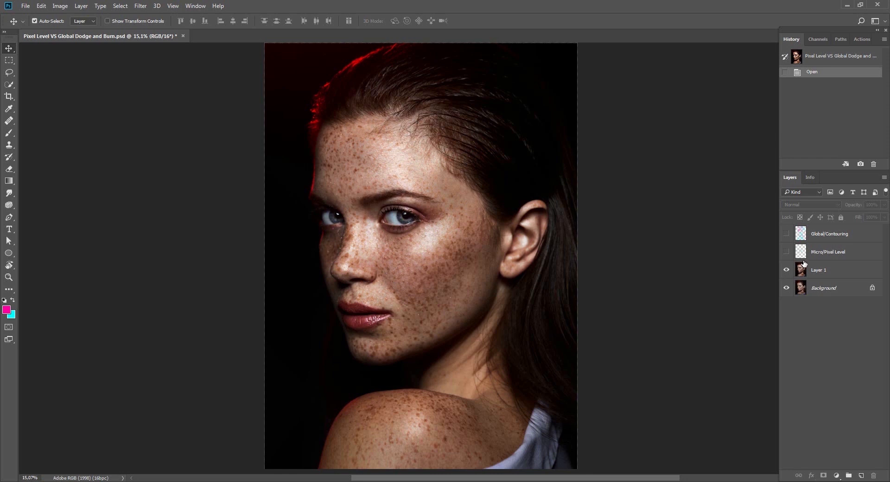
Select Global/Contouring and toggle its overlay on and off over the portrait
{"action": "left_click", "coordinate": [829, 234]}
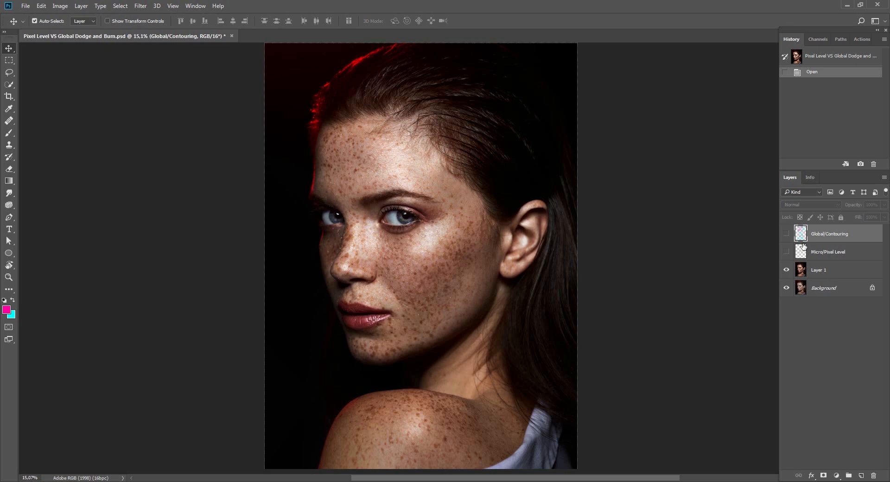
{"action": "left_click", "coordinate": [787, 234]}
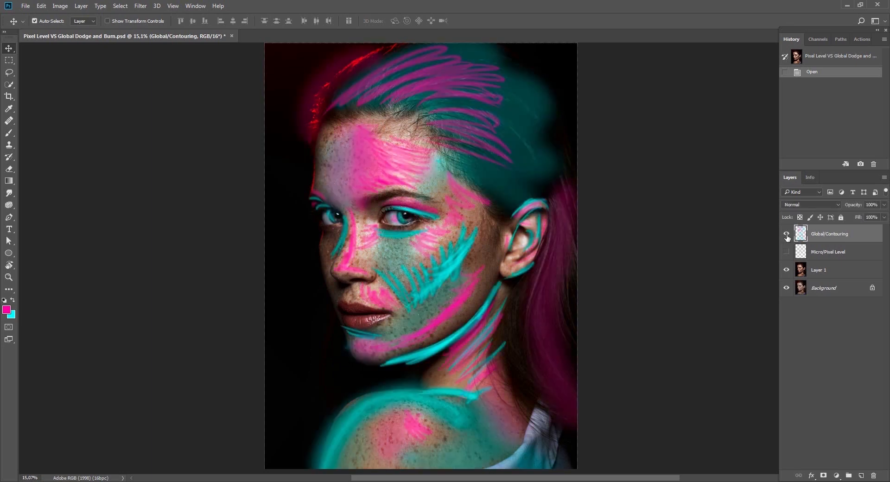
{"action": "left_click", "coordinate": [787, 234]}
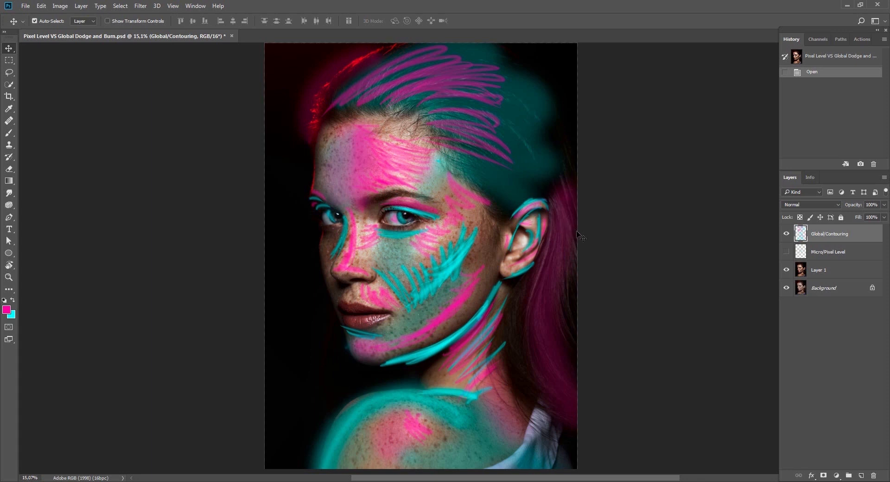
{"action": "left_click_drag", "start_coordinate": [579, 235], "coordinate": [560, 246]}
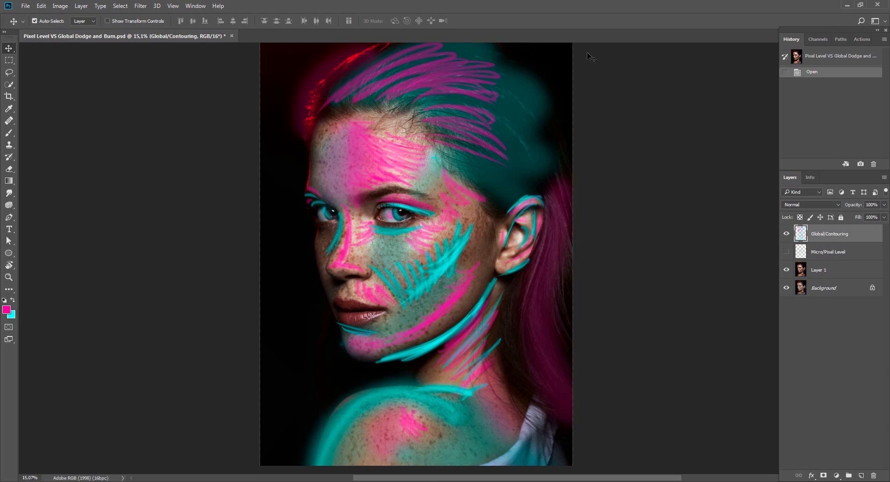
{"action": "mouse_move", "coordinate": [579, 239]}
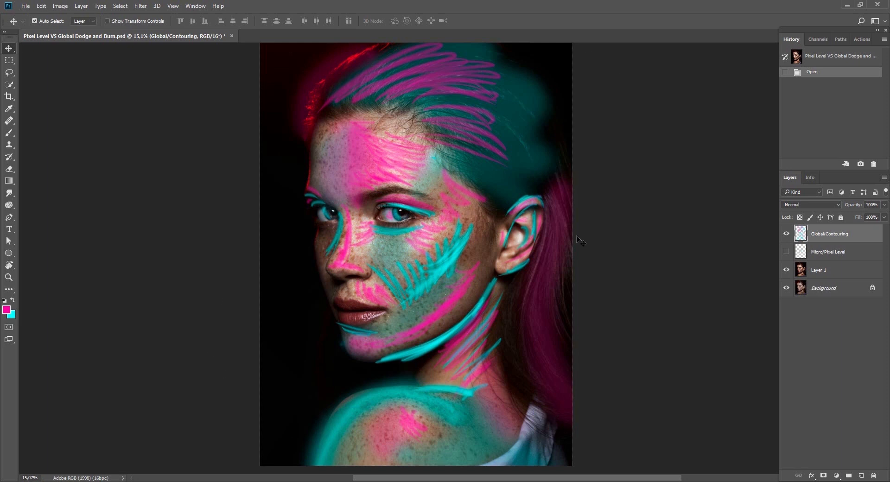
{"action": "mouse_move", "coordinate": [589, 316]}
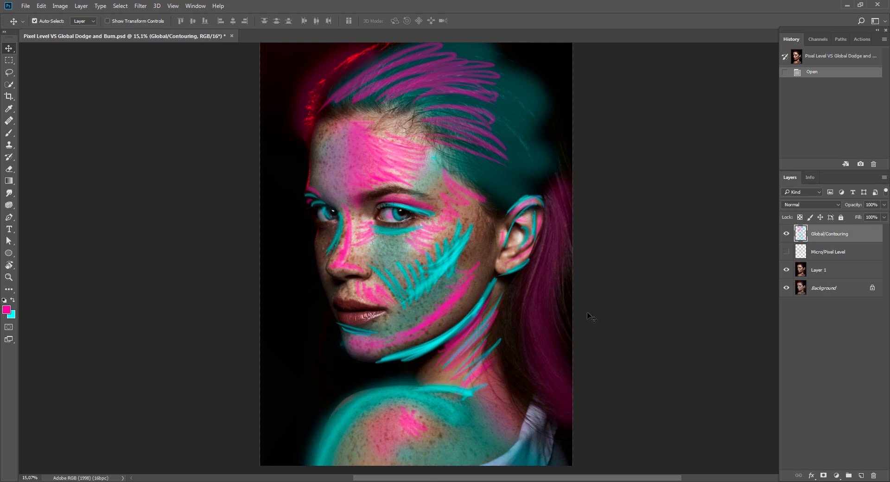
{"action": "left_click", "coordinate": [787, 233]}
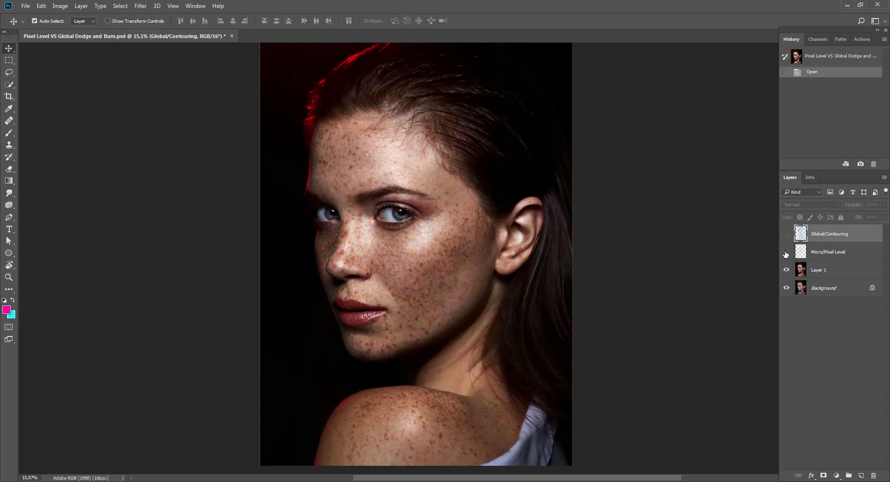
Show the Micro/Pixel Level overlay, then leave both dodge and burn overlays visible
{"action": "left_click", "coordinate": [787, 255]}
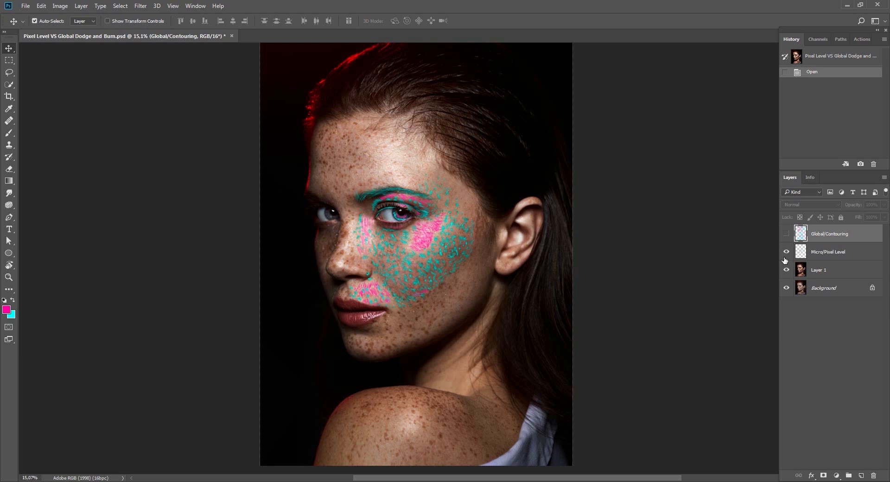
{"action": "mouse_move", "coordinate": [786, 251]}
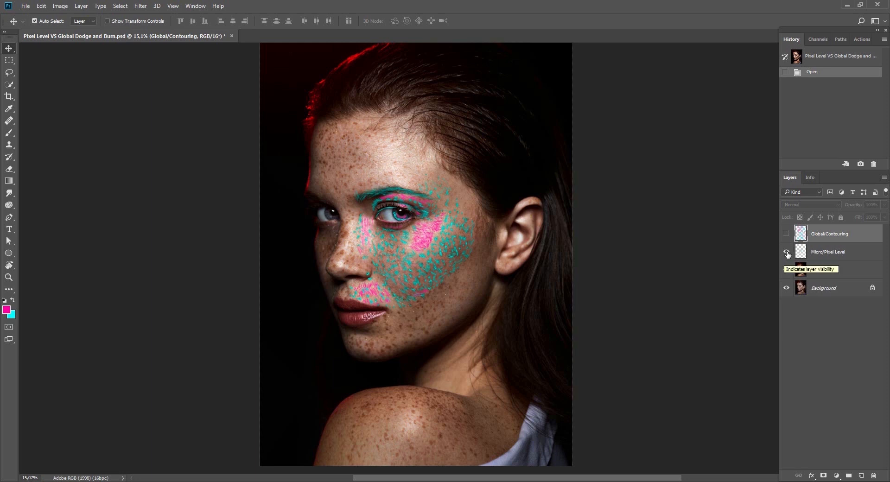
{"action": "left_click", "coordinate": [787, 253]}
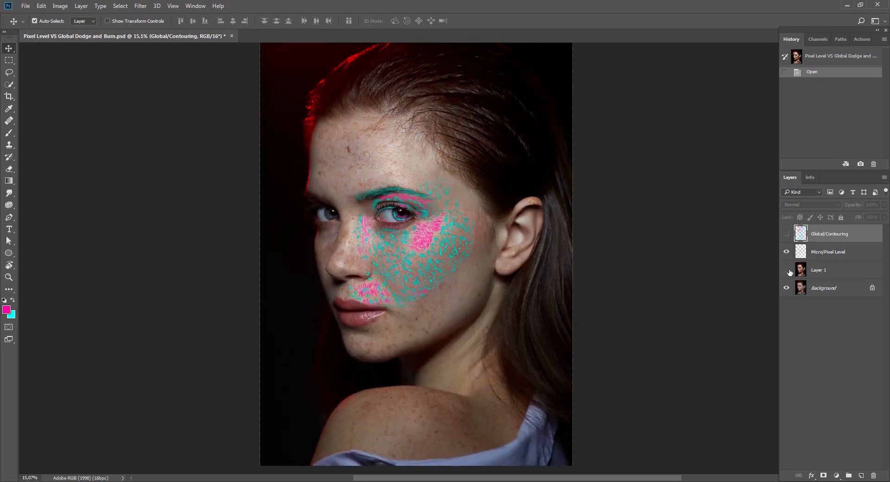
{"action": "left_click", "coordinate": [786, 234]}
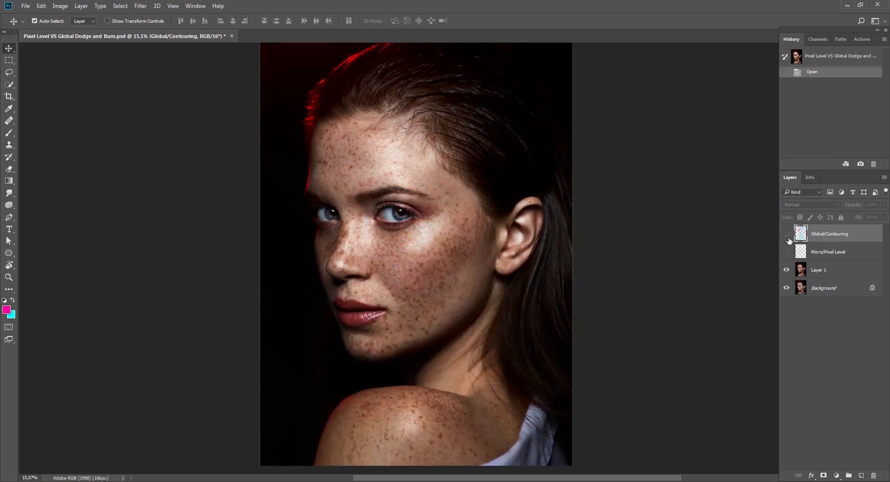
{"action": "left_click", "coordinate": [786, 234]}
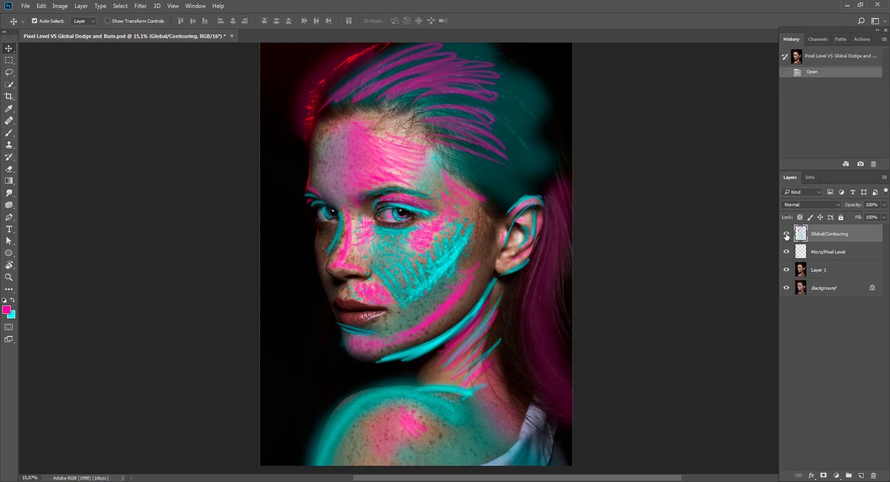
Hide the Global/Contouring and Micro/Pixel Level overlays, leaving only the retouched skin
{"action": "left_click", "coordinate": [786, 234]}
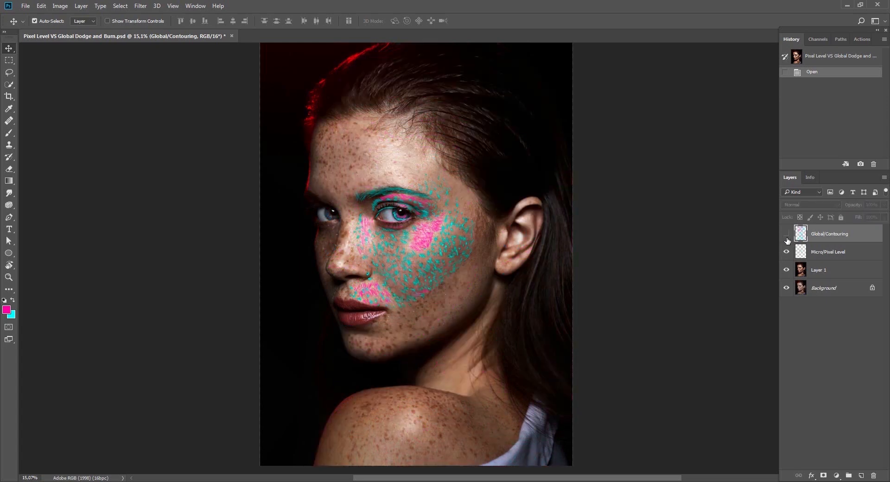
{"action": "left_click", "coordinate": [786, 234]}
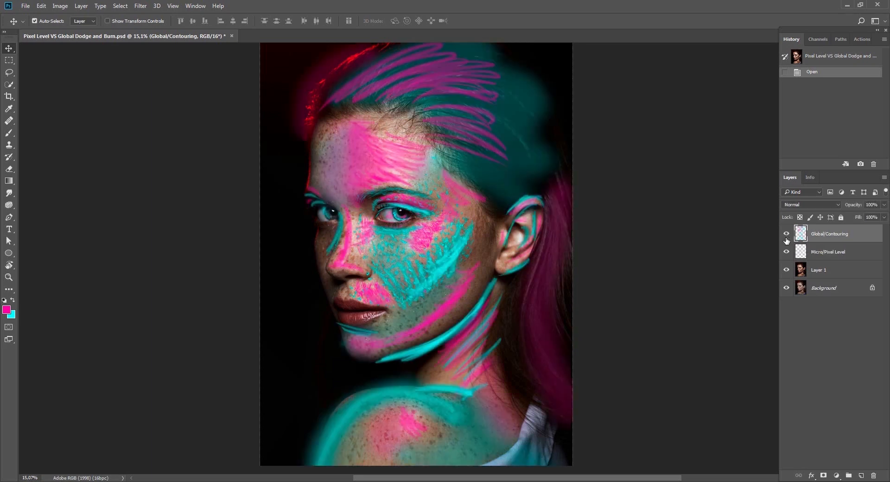
{"action": "left_click", "coordinate": [785, 234]}
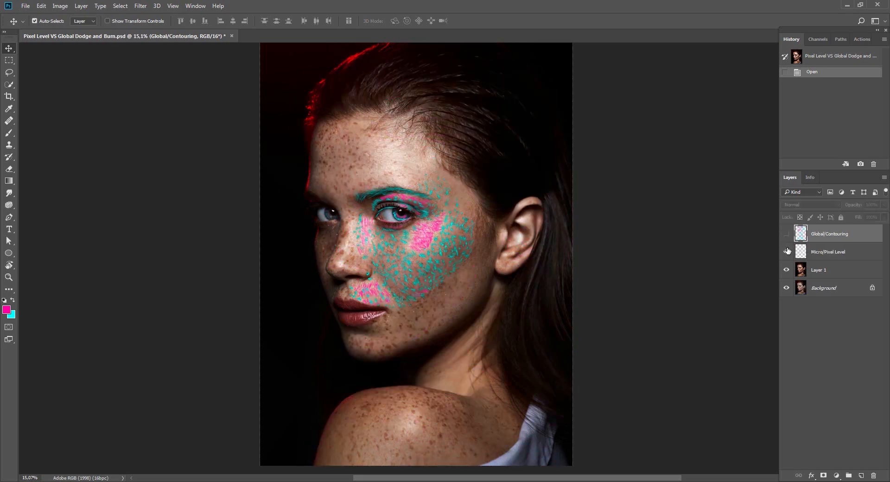
{"action": "mouse_move", "coordinate": [787, 249]}
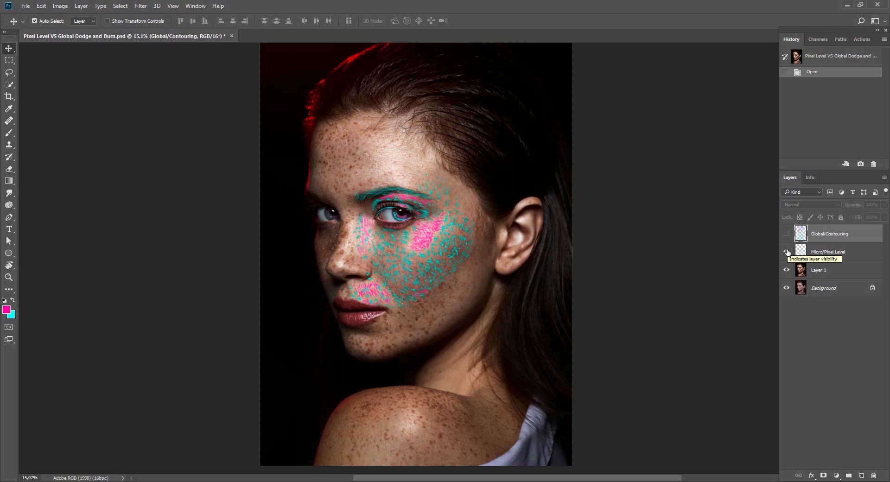
{"action": "left_click", "coordinate": [787, 252]}
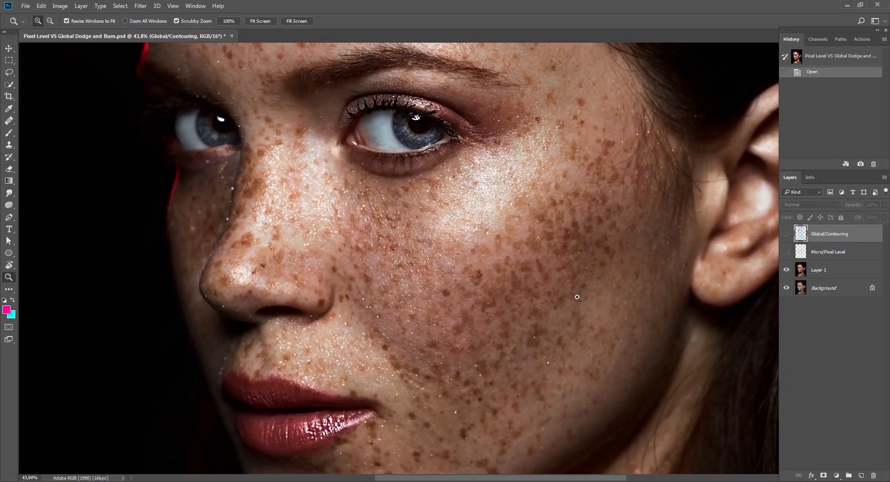
{"action": "left_click", "coordinate": [786, 252]}
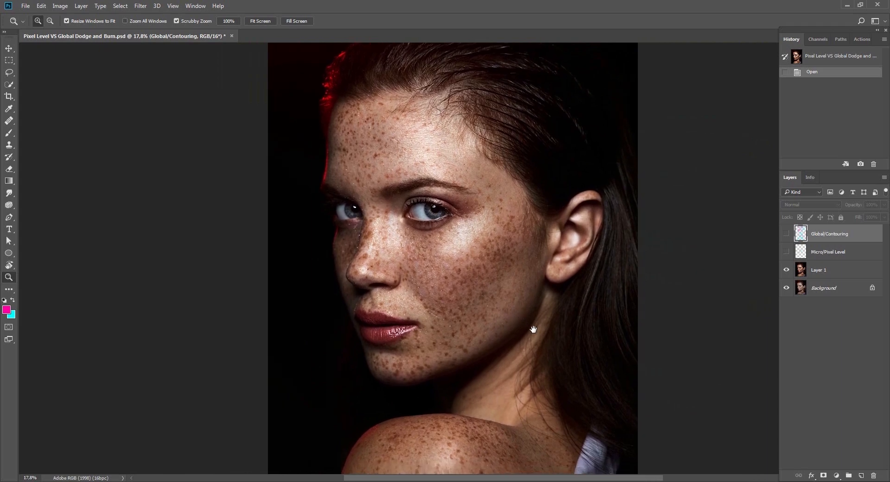
{"action": "mouse_move", "coordinate": [706, 307]}
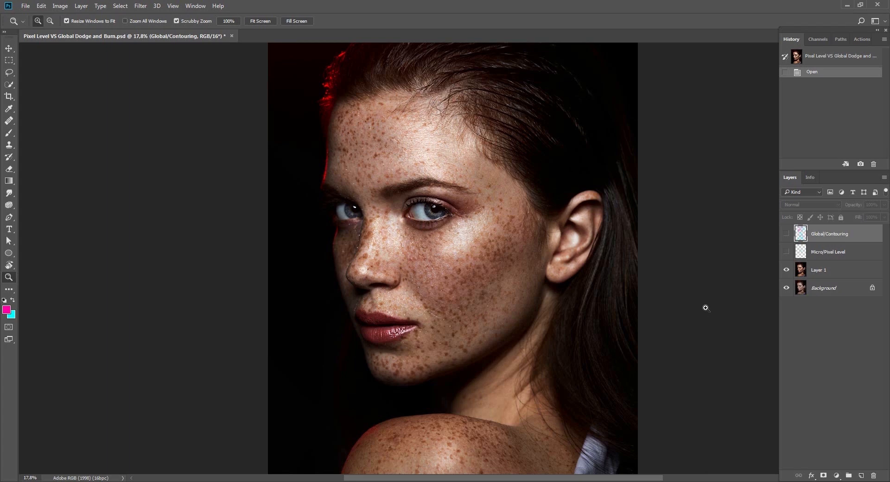
{"action": "mouse_move", "coordinate": [706, 308]}
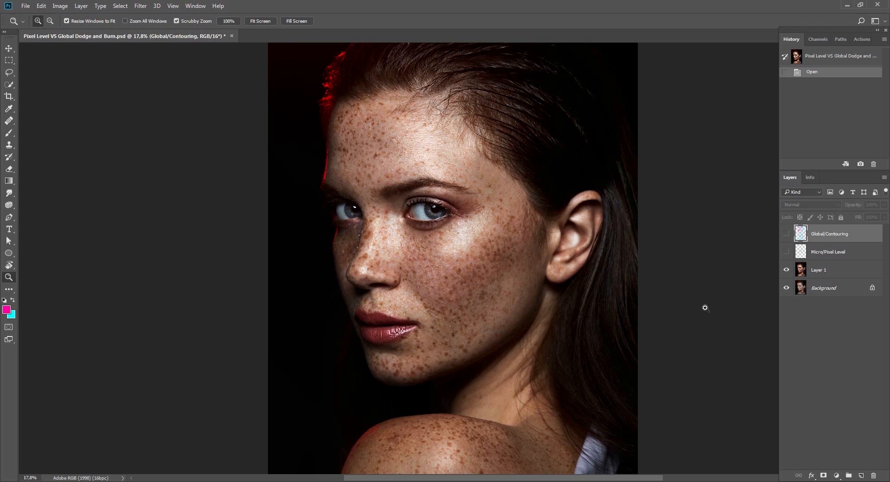